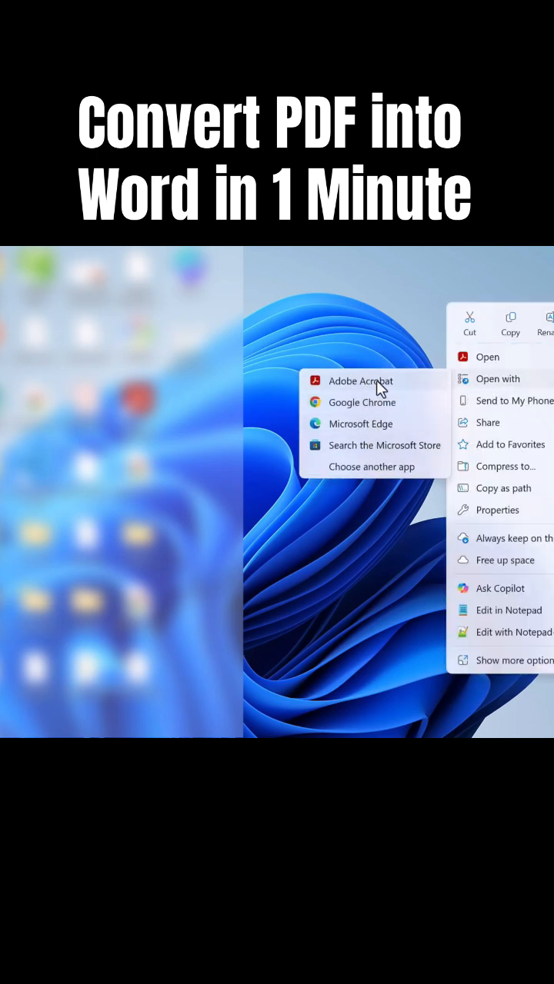
mouse_move(374, 424)
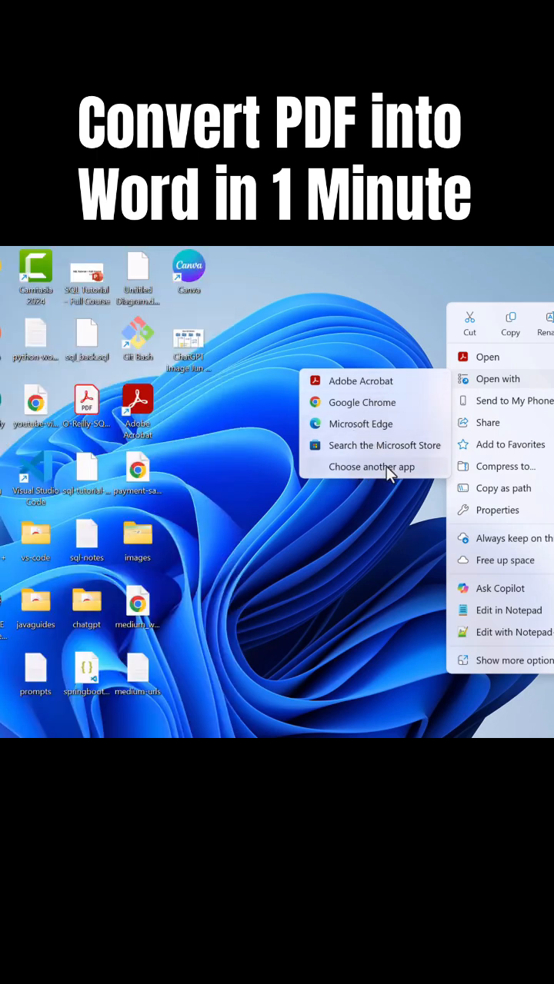
Choose another app for opening the PDF from the Open with menu.
click(372, 467)
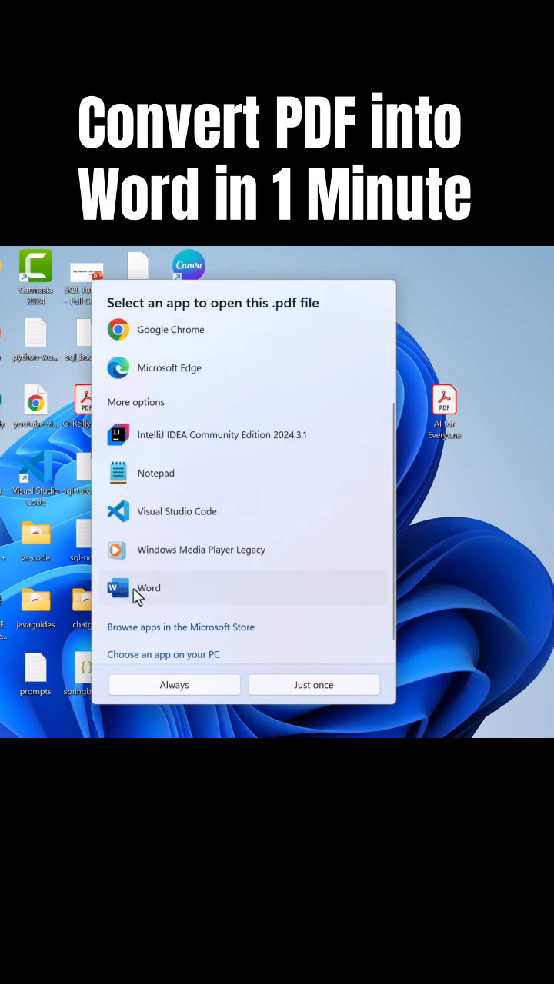
mouse_move(150, 594)
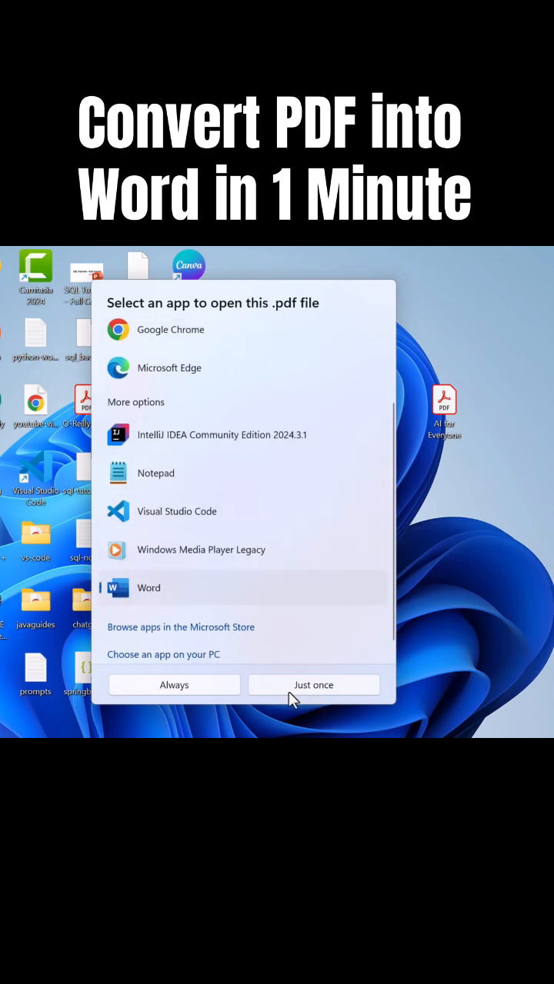
Open the PDF in Word just this once from the app chooser.
click(313, 684)
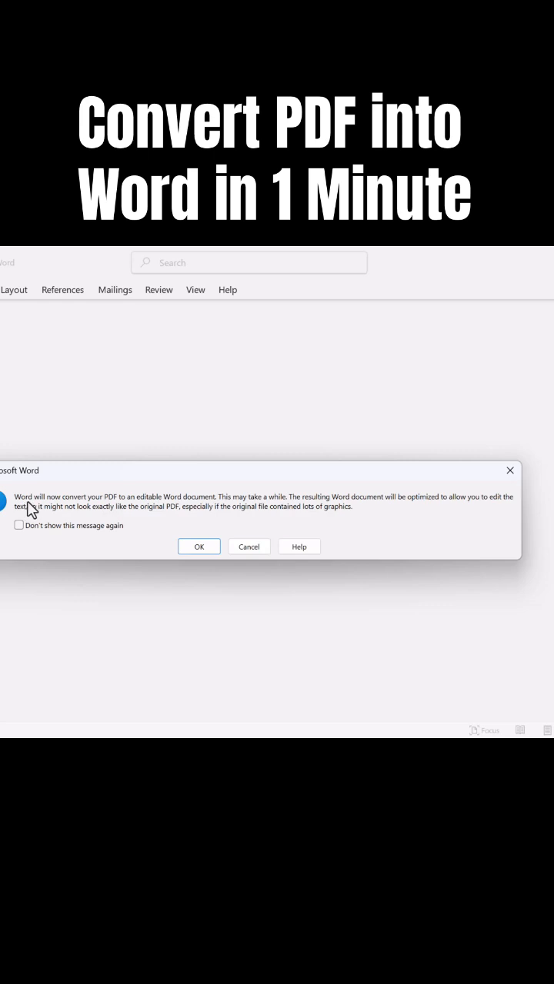
mouse_move(129, 506)
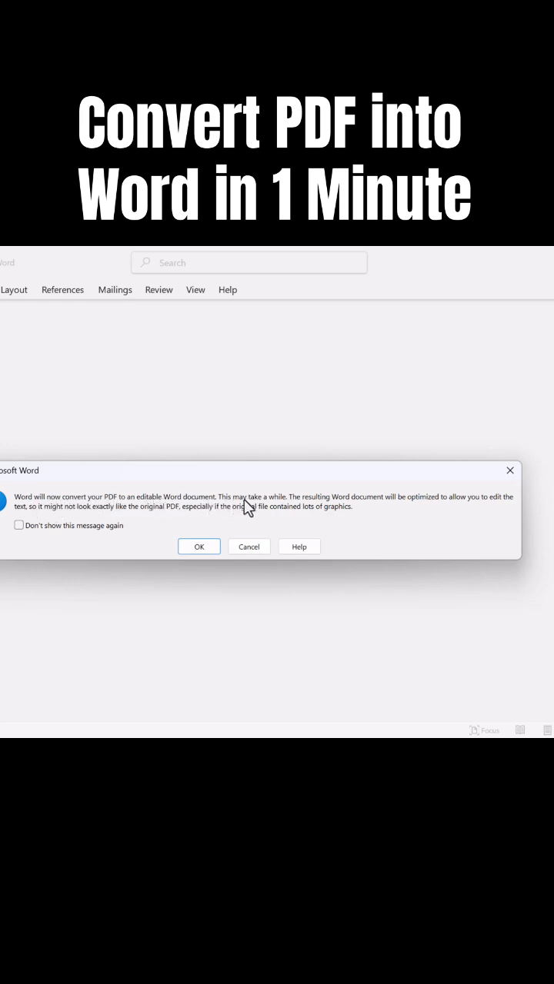
mouse_move(291, 480)
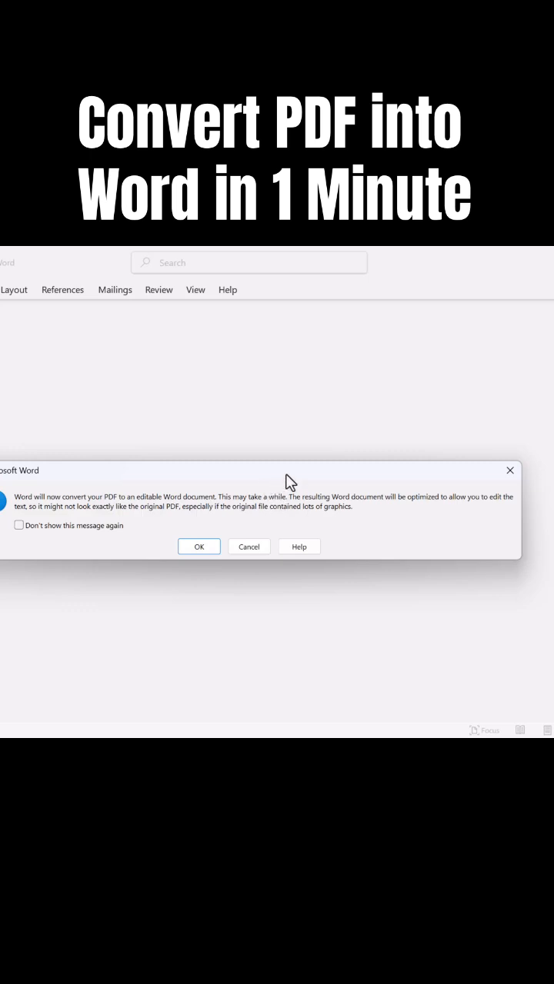
Confirm Word's notice to convert the PDF into an editable document.
click(199, 546)
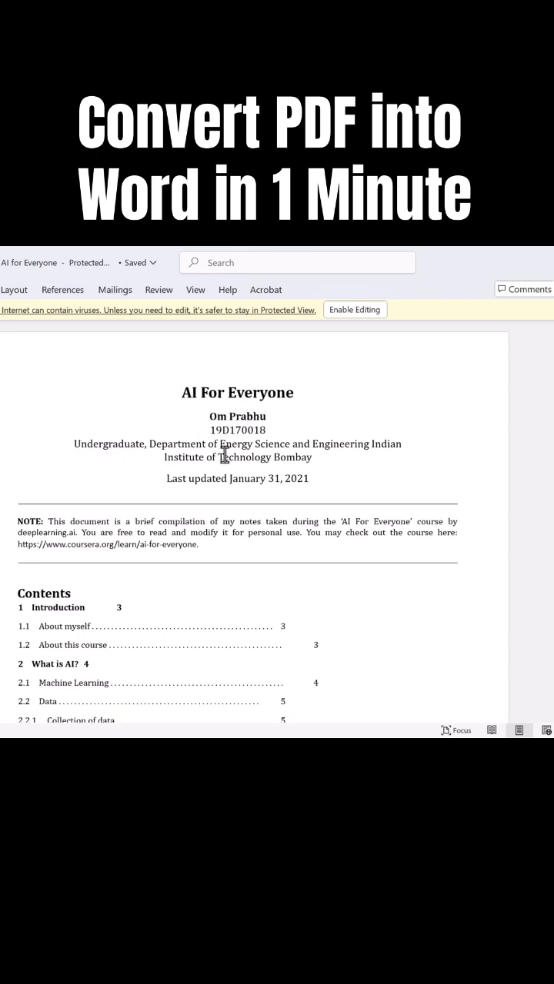
Enable editing on the converted AI For Everyone document in Protected View.
scroll(down, 3)
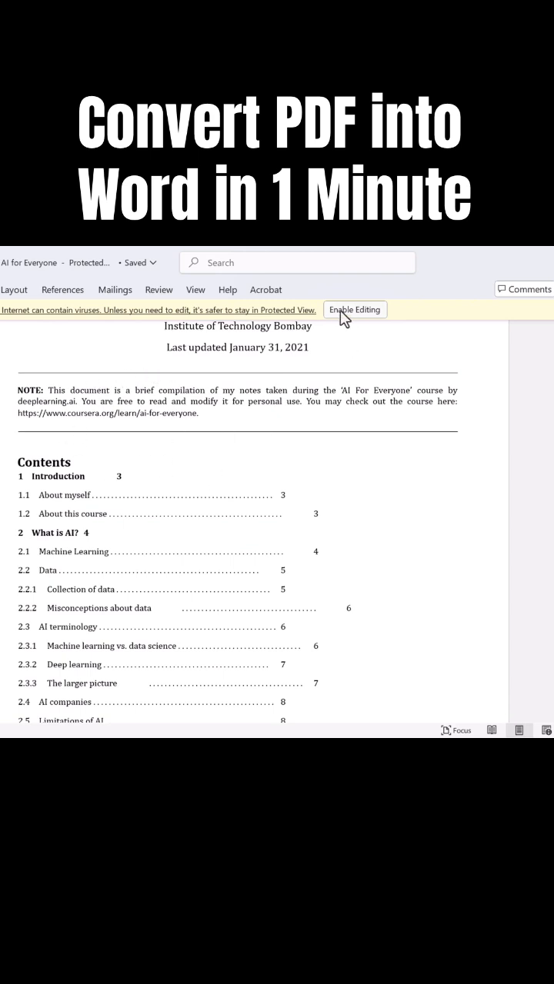
click(354, 309)
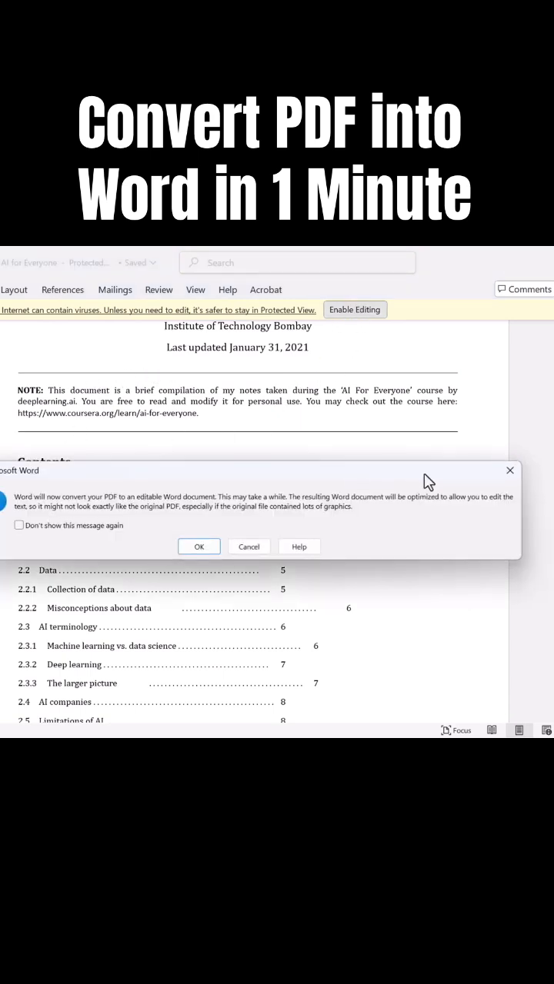